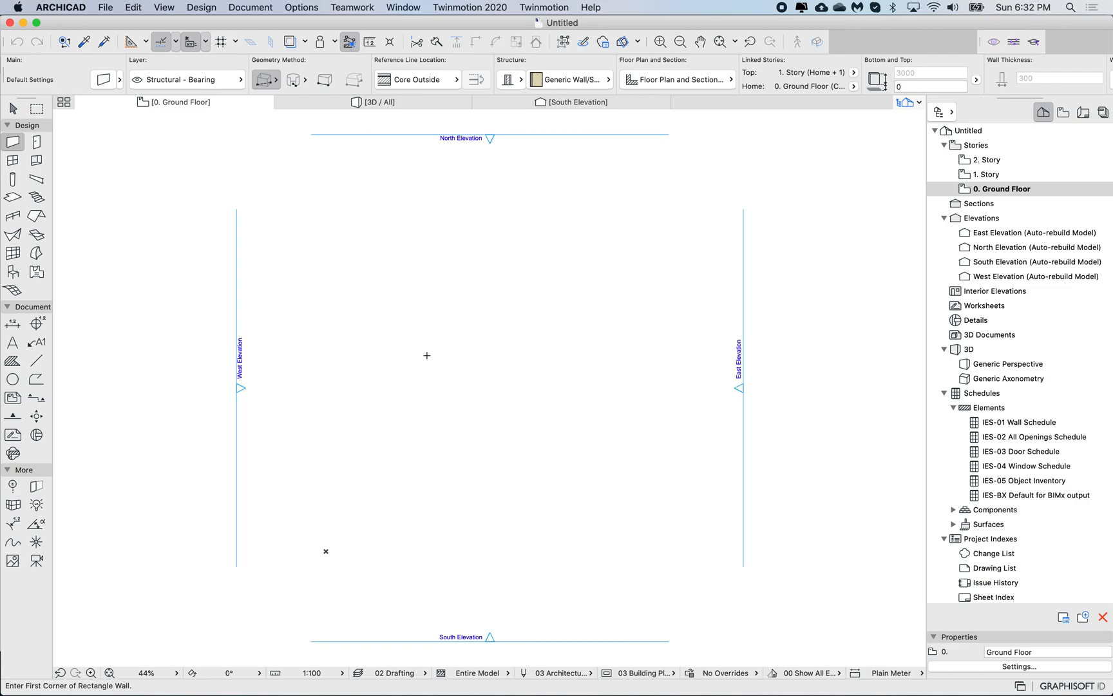
pyautogui.moveTo(494, 376)
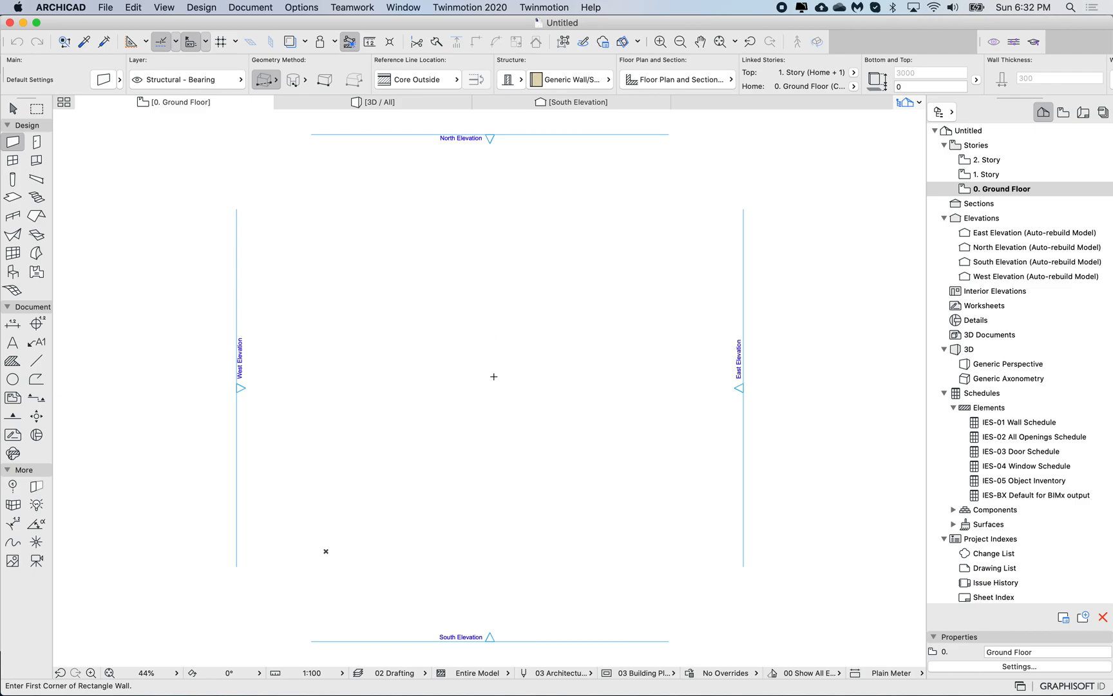
pyautogui.moveTo(69, 224)
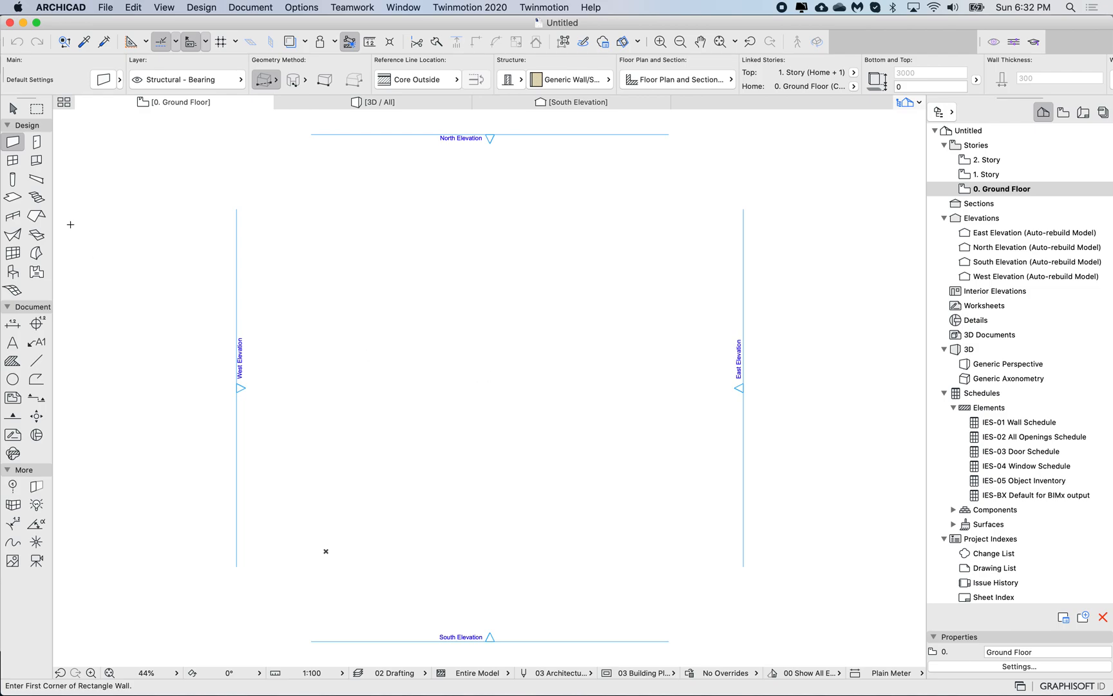
pyautogui.moveTo(479, 375)
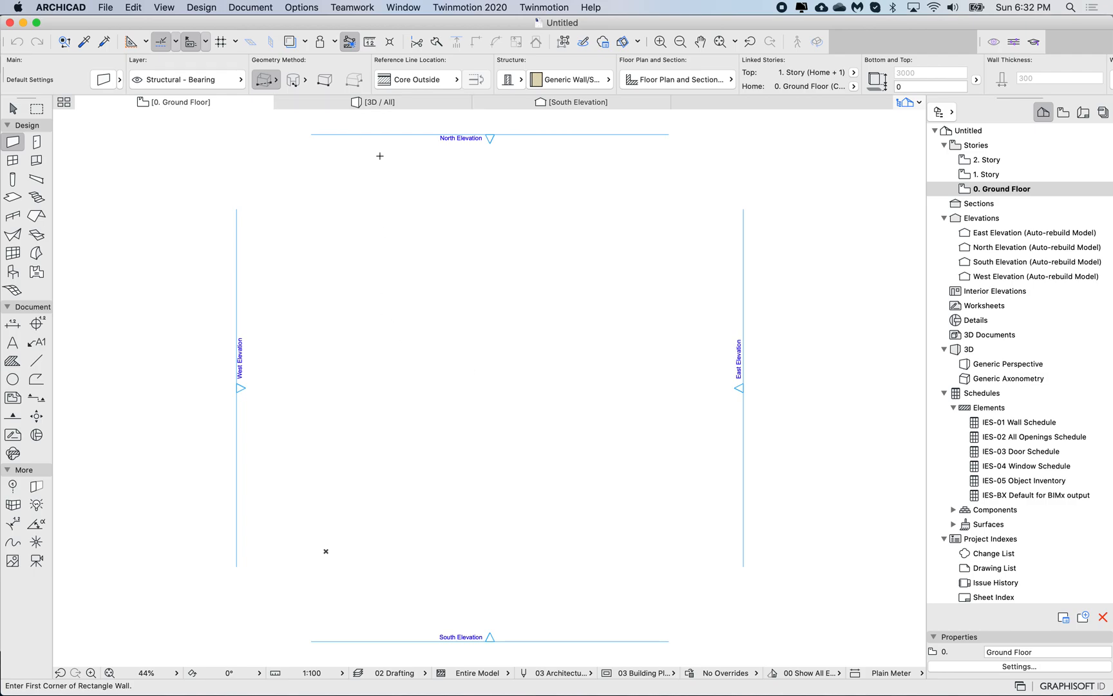
pyautogui.moveTo(12, 109)
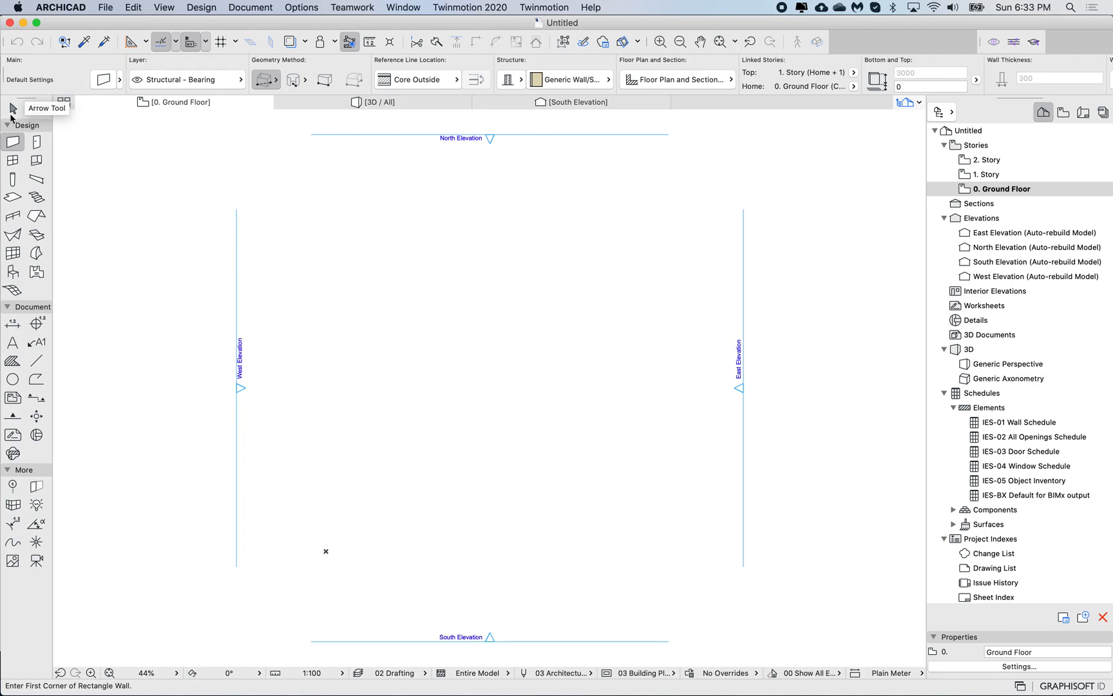
# Show the Pens tab of Attribute Manager with the 04 Building plans 50 pen set selected.
pyautogui.click(301, 7)
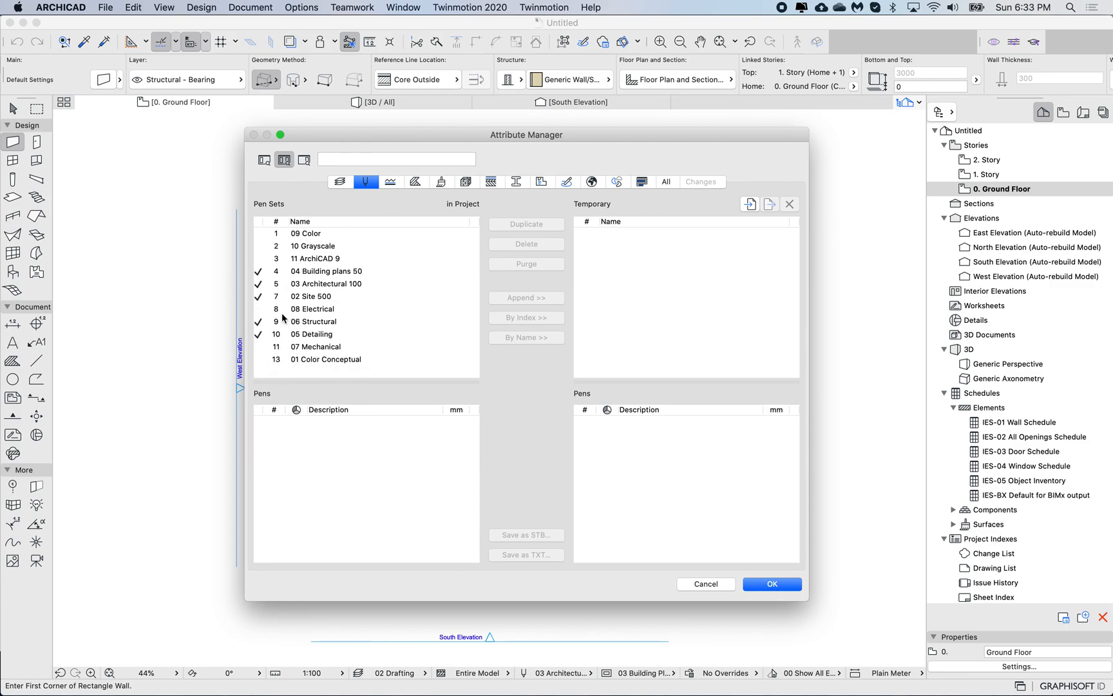
pyautogui.click(327, 271)
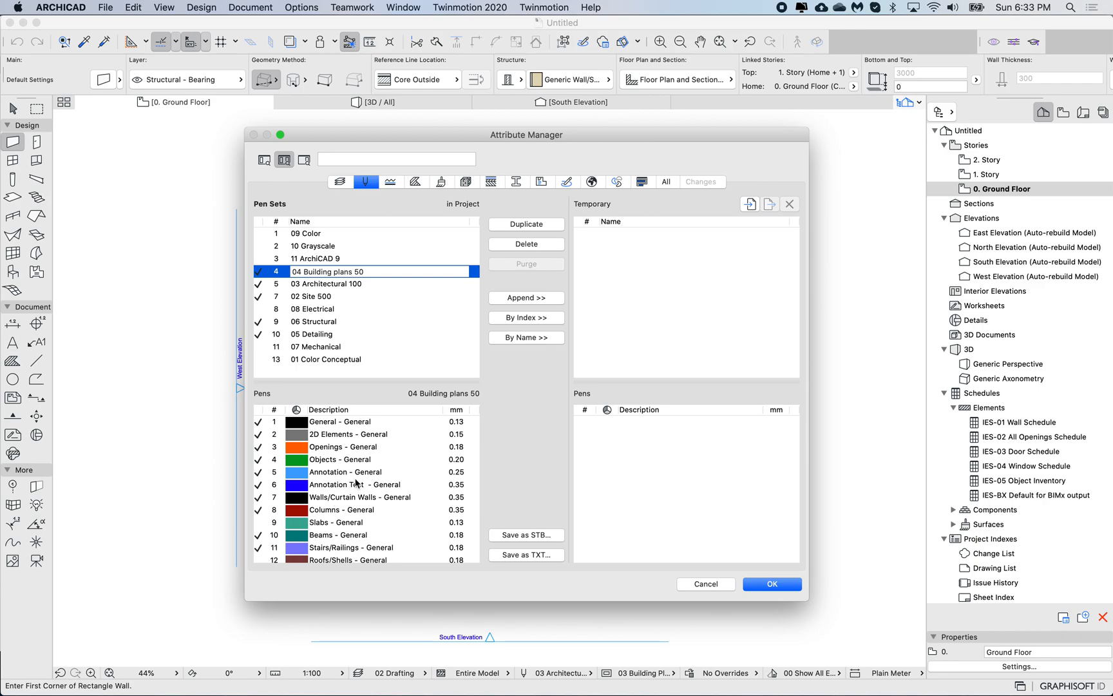
pyautogui.scroll(-3)
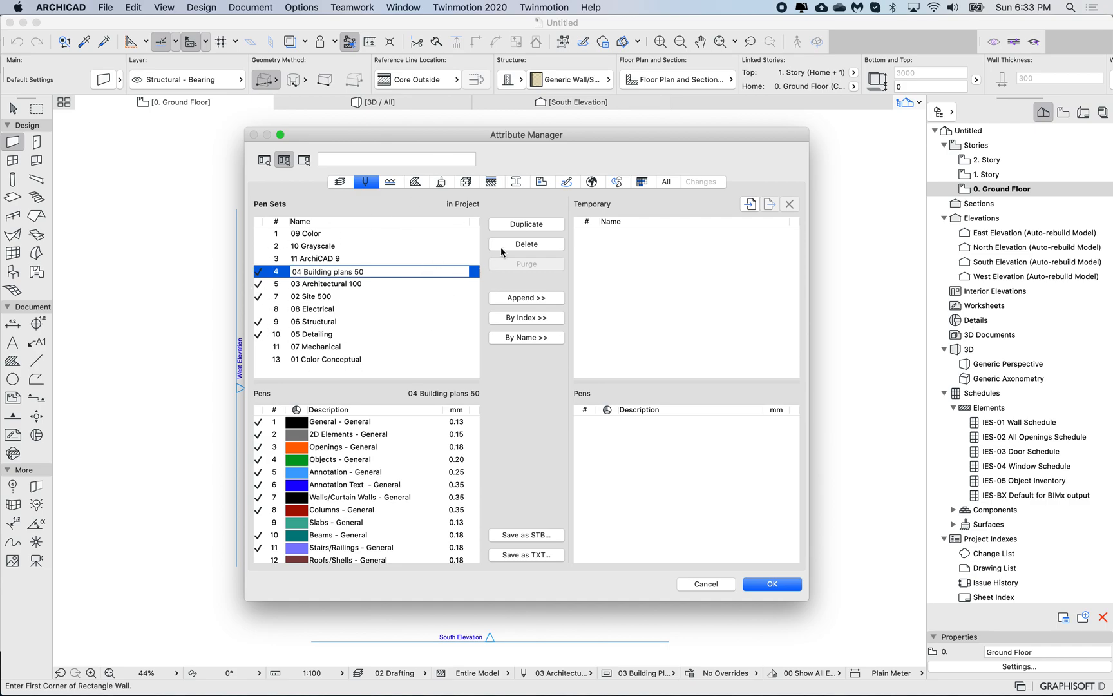
pyautogui.moveTo(286, 276)
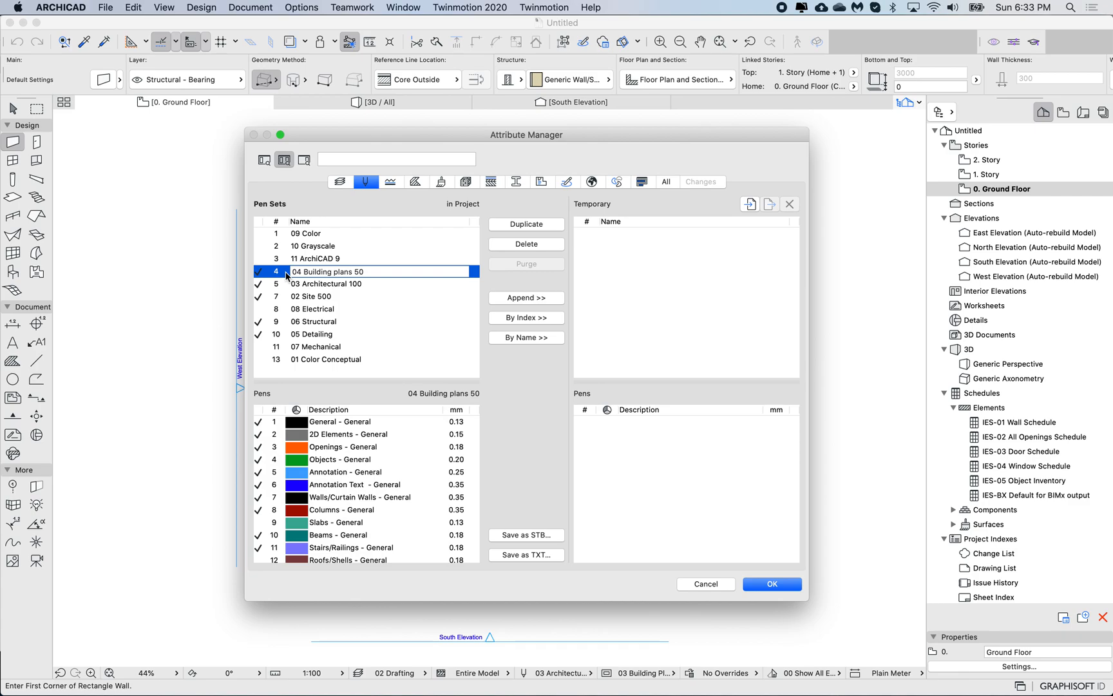
# Duplicate 03 Architectural 100 as 'New Pen Set' and blank its pens to 0.00 widths.
pyautogui.click(327, 283)
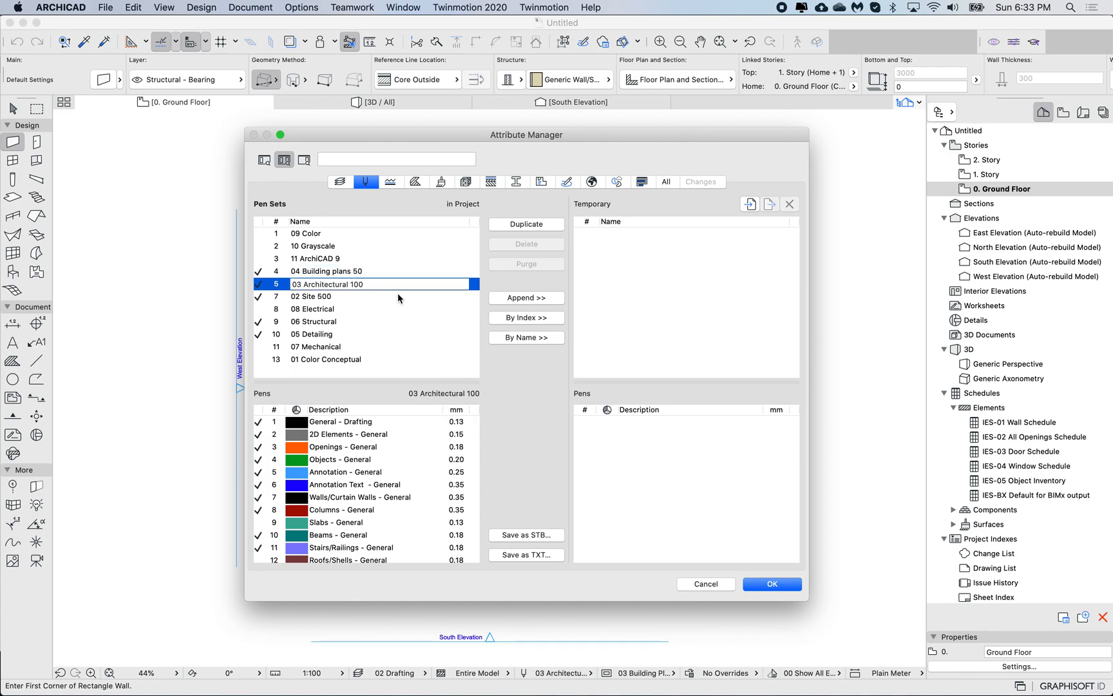
pyautogui.click(526, 223)
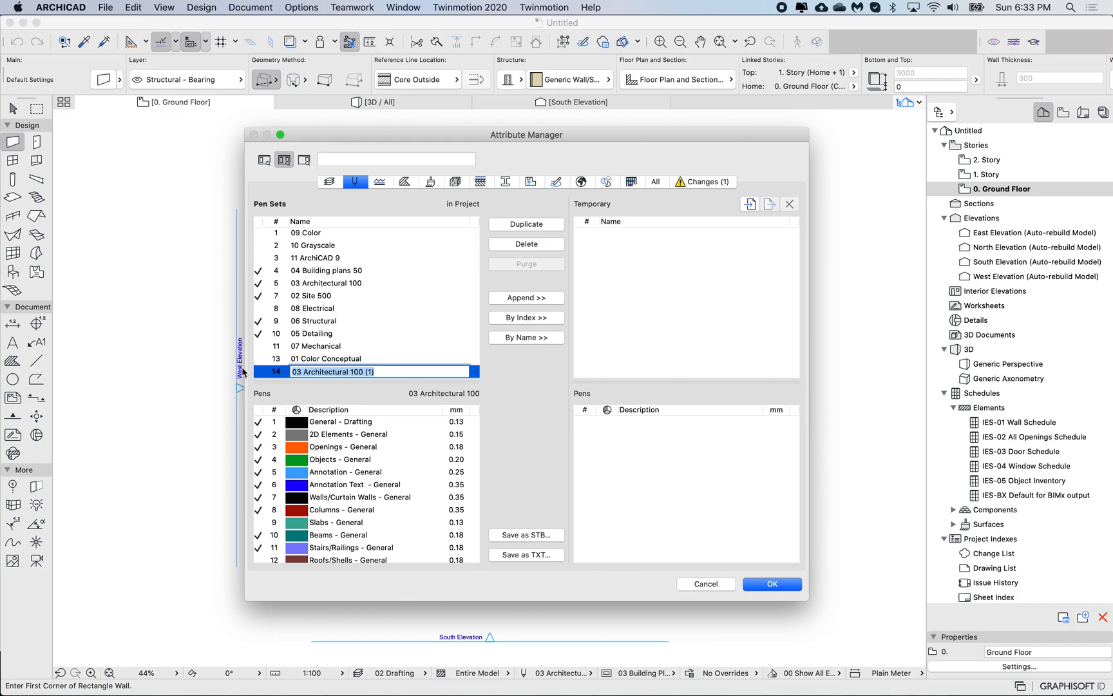
pyautogui.write('New B')
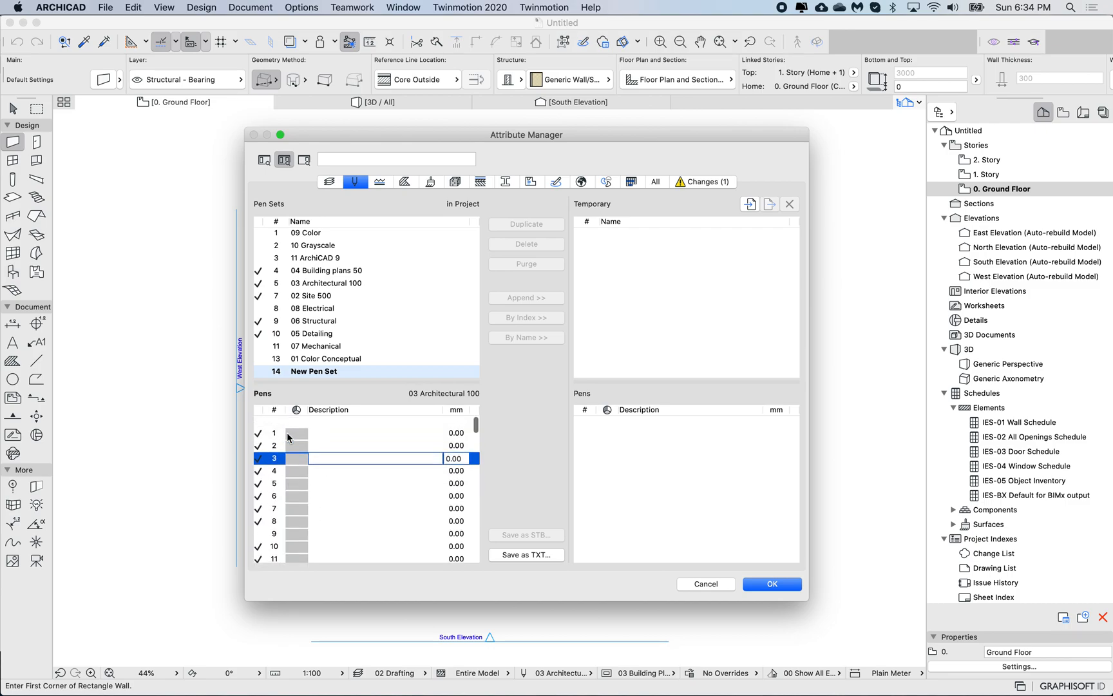
# Copy the Slabs - Cut Structural pen (0.35) from 03 Architectural 100 into New Pen Set as pen 87.
pyautogui.click(326, 283)
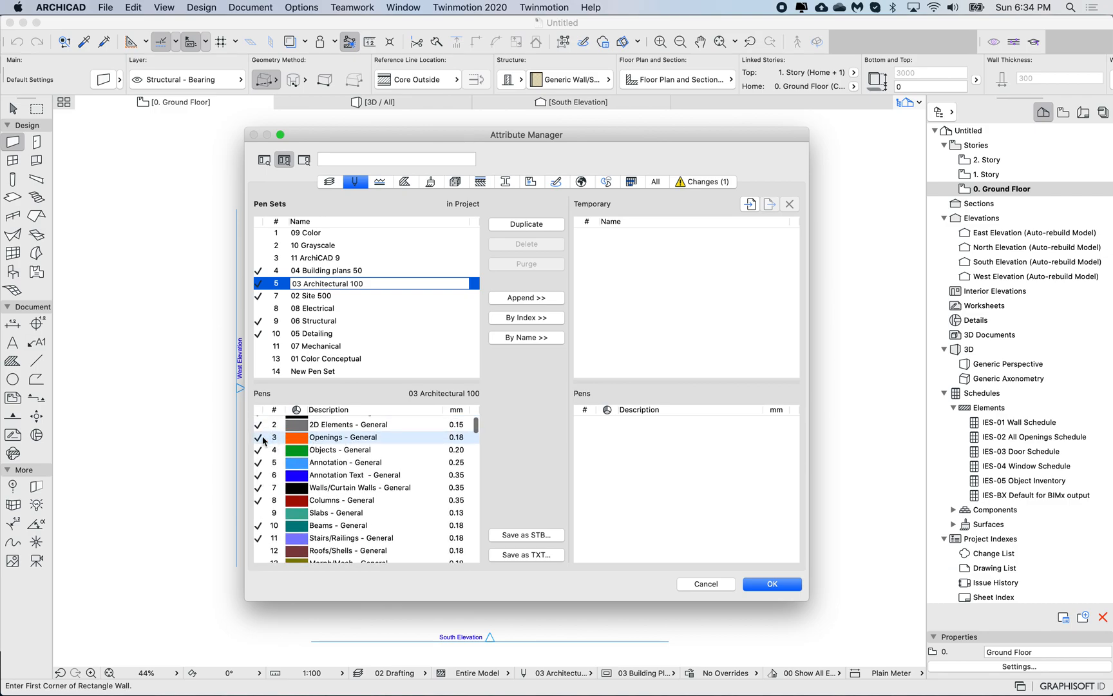
pyautogui.moveTo(326, 436)
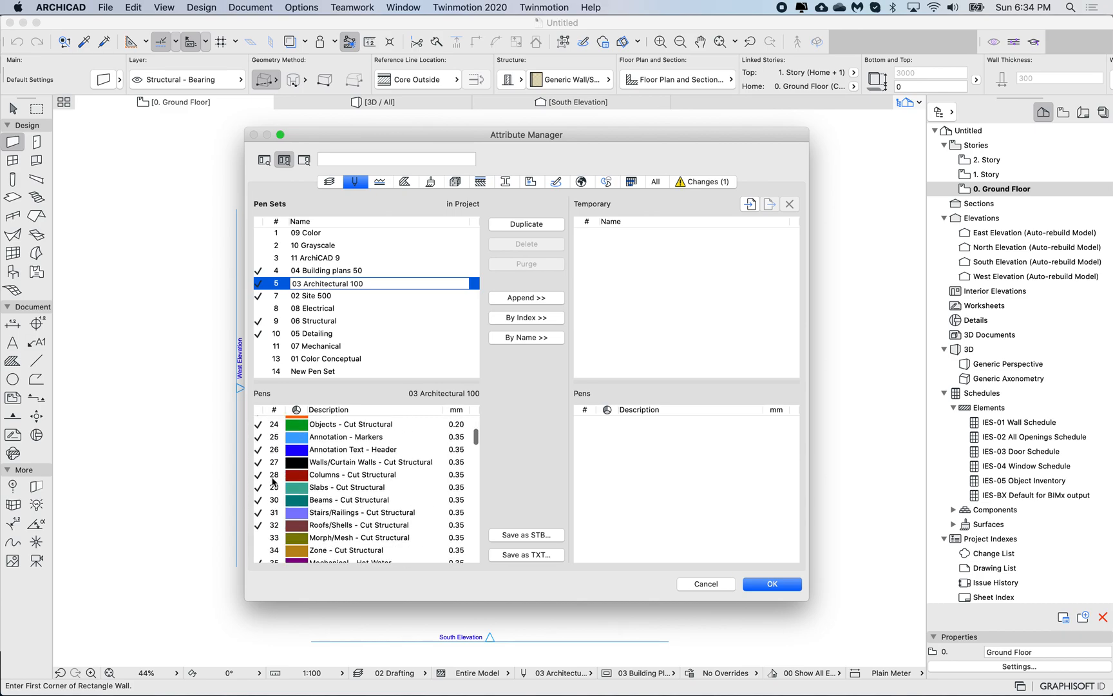
pyautogui.scroll(-3)
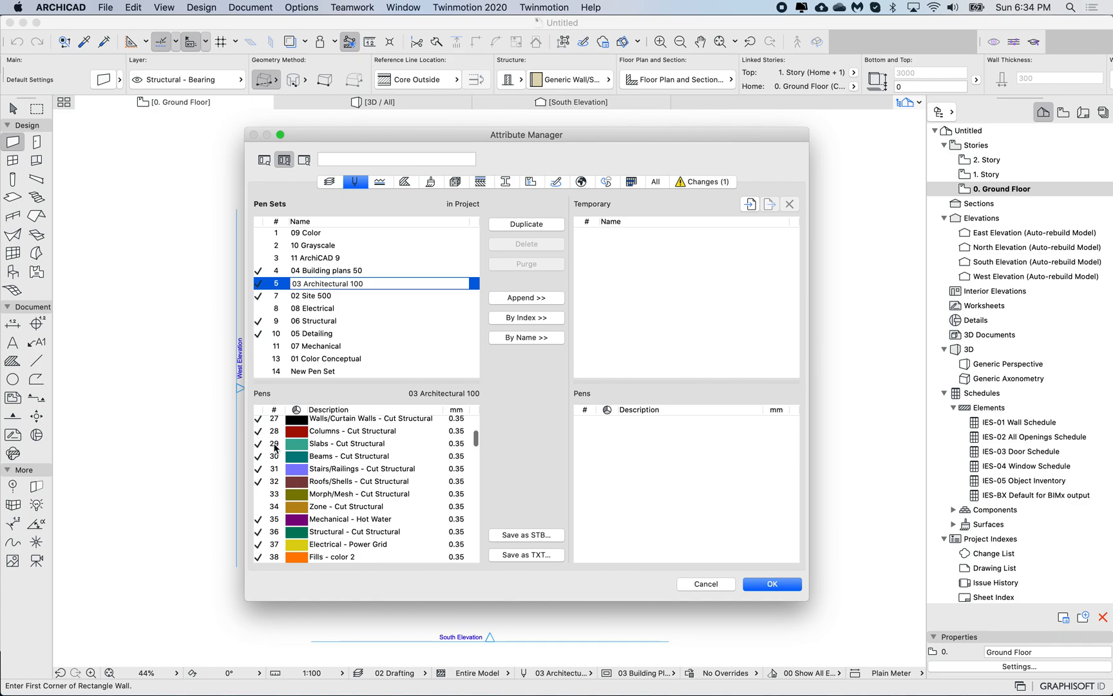
pyautogui.click(361, 443)
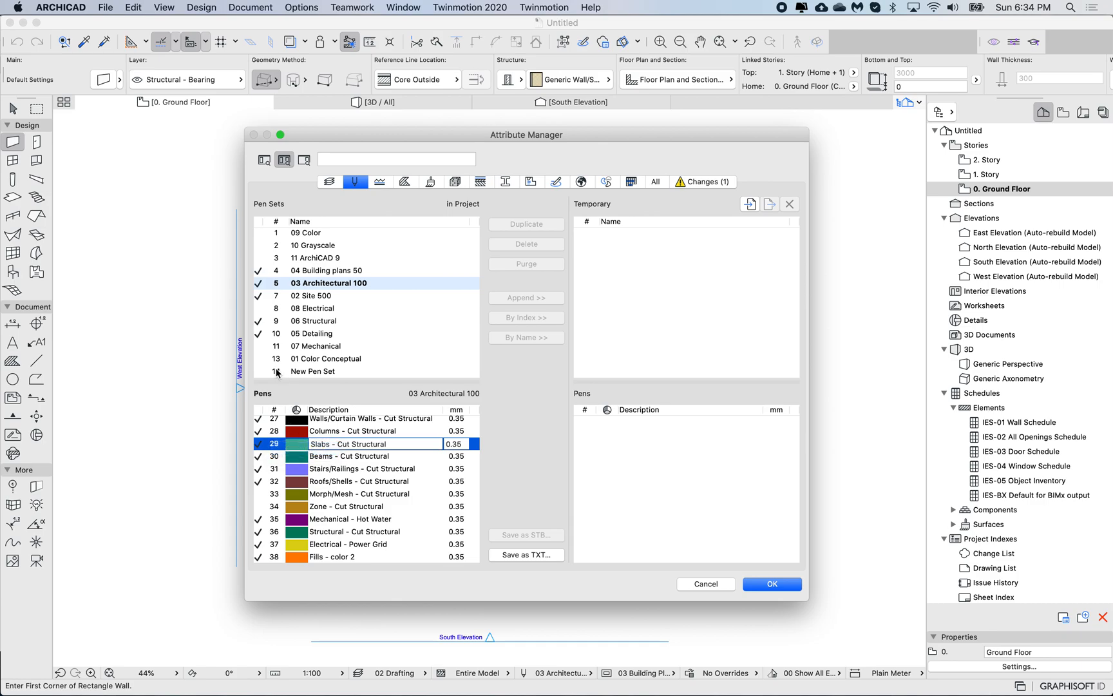
pyautogui.click(322, 371)
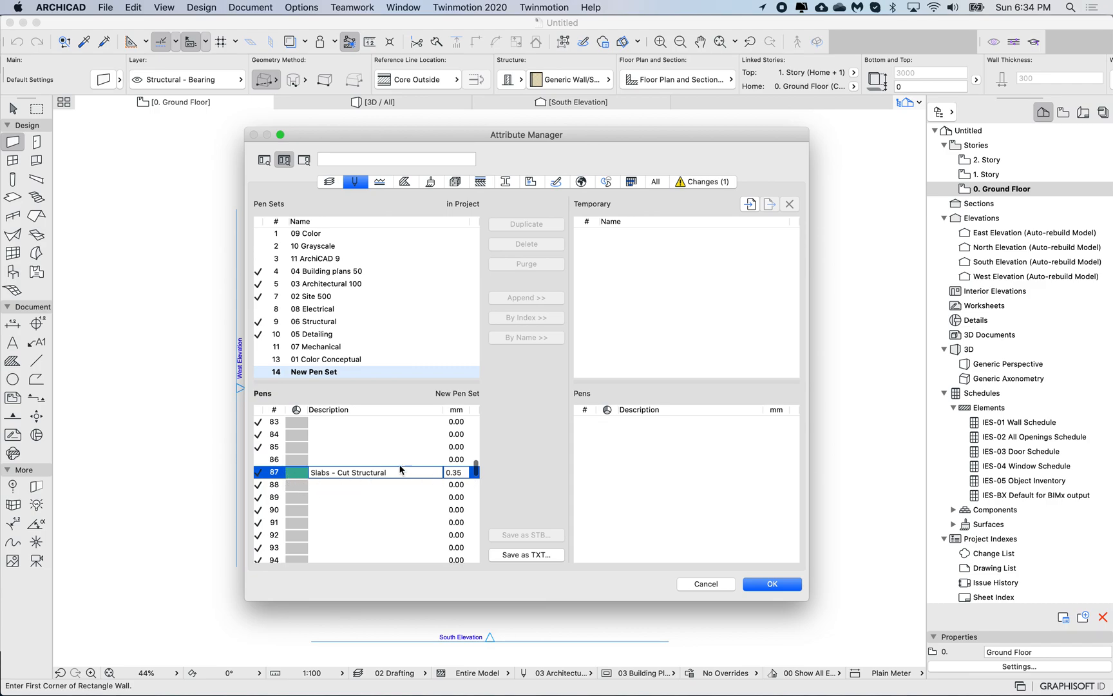
# Paste the magenta Mechanical - Plumbing pen at 0.20 mm into pens 55 and 59 of New Pen Set.
pyautogui.click(326, 284)
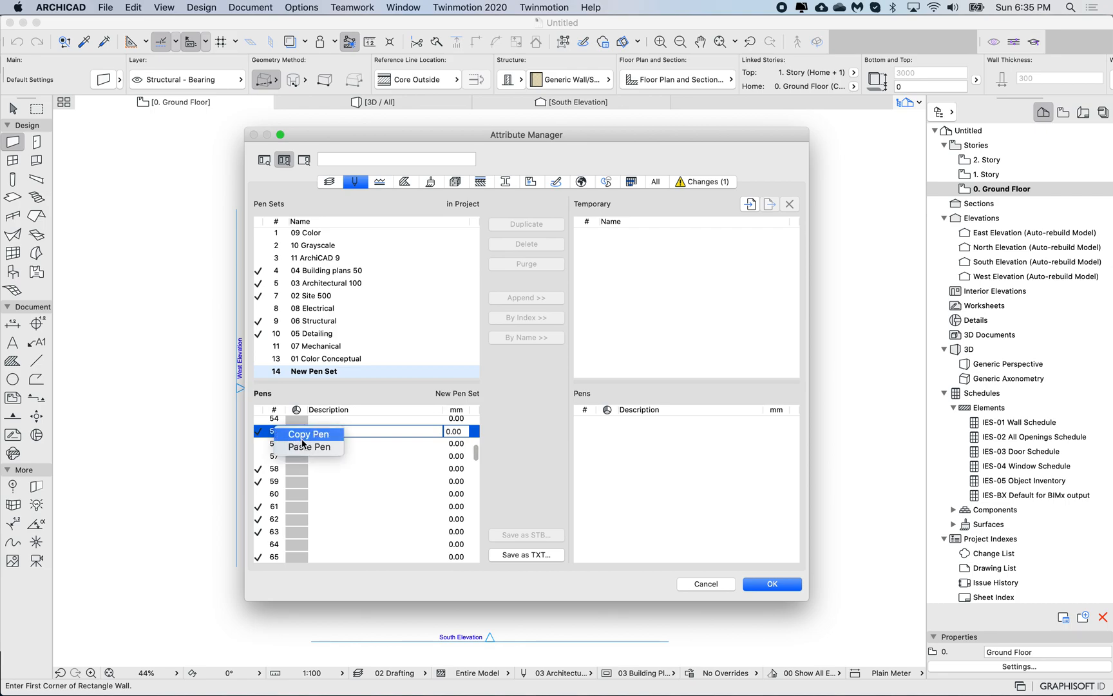
pyautogui.click(308, 447)
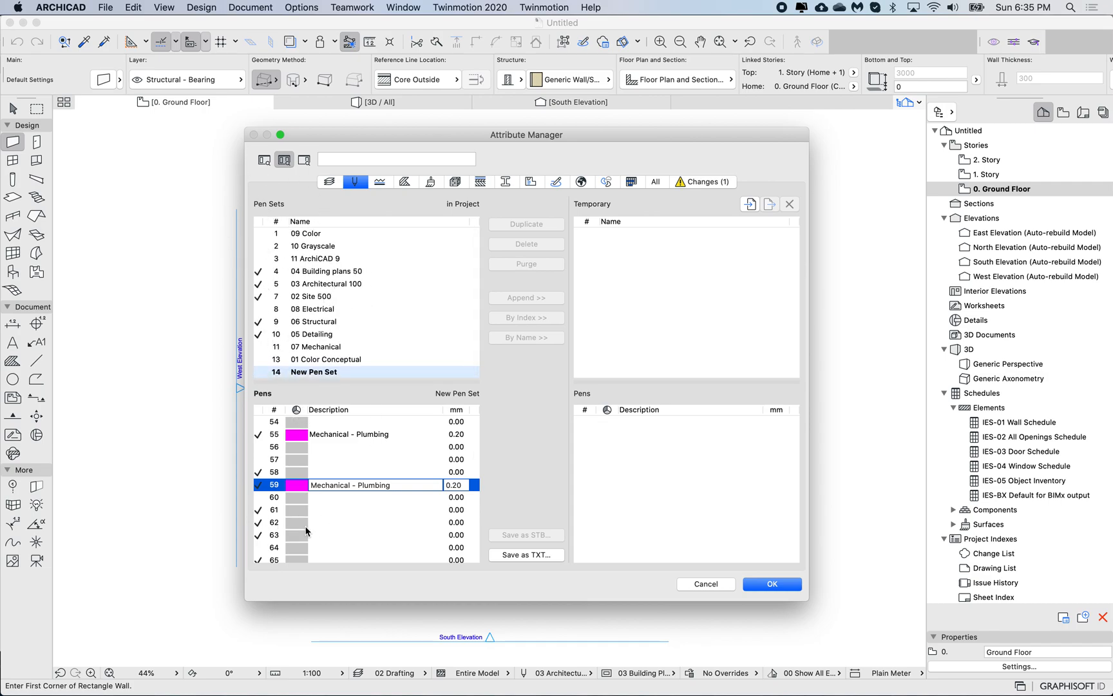
pyautogui.click(326, 271)
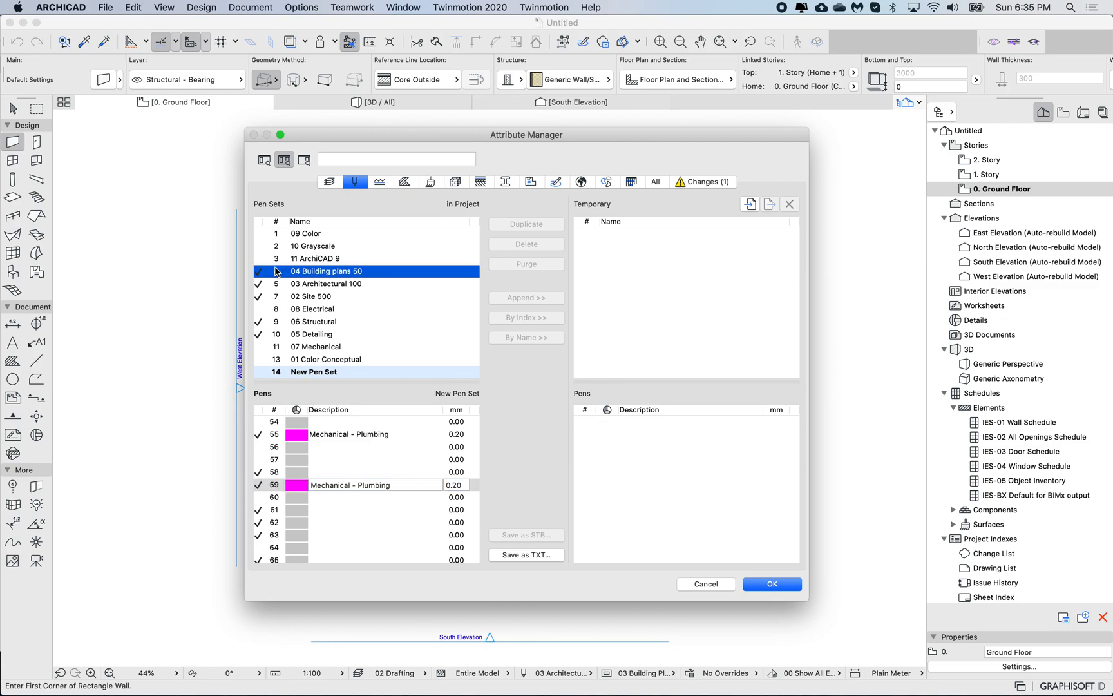
# View 04 Building plans 50, then 03 Architectural 100 again to compare their pens.
pyautogui.click(327, 271)
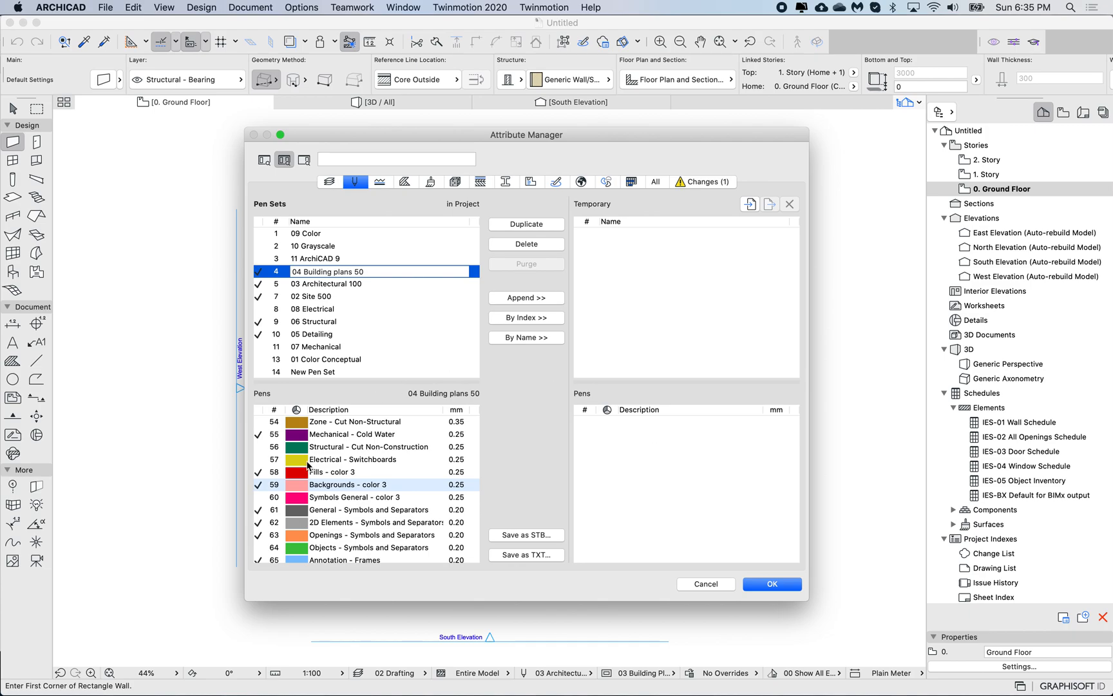
pyautogui.moveTo(279, 257)
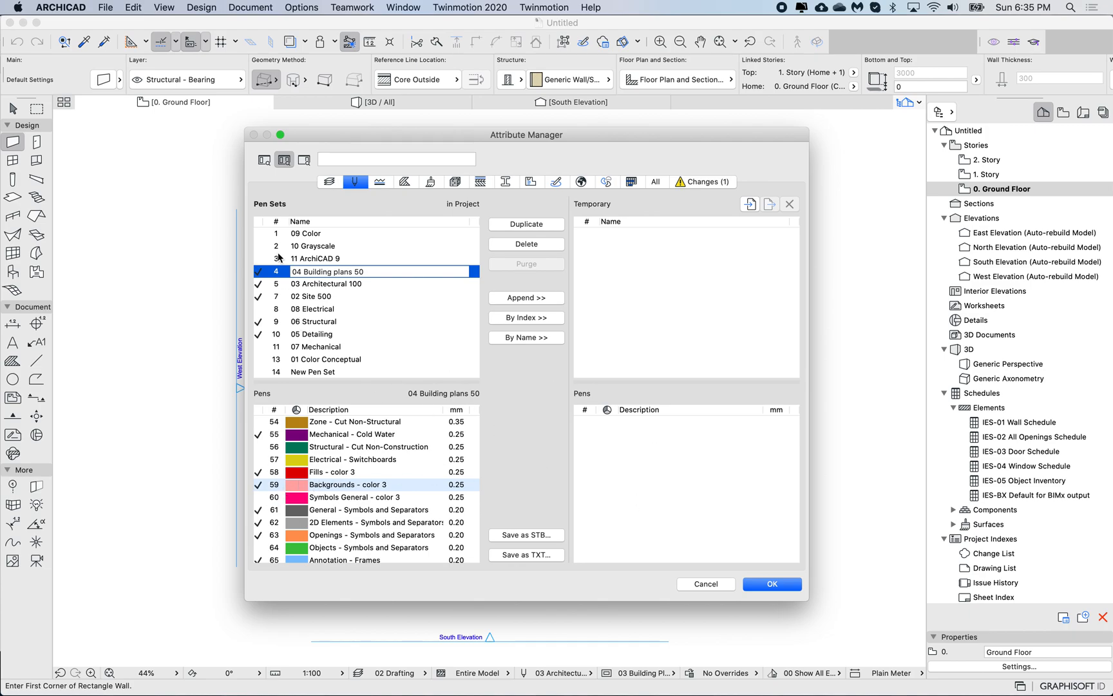
pyautogui.moveTo(287, 285)
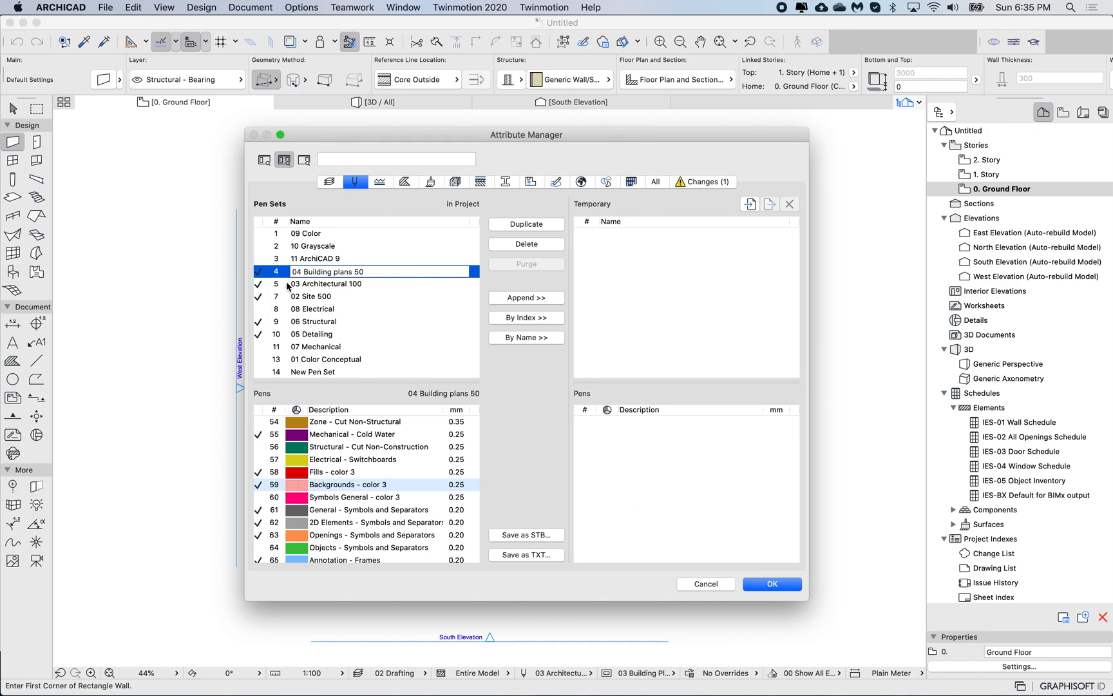
pyautogui.click(327, 283)
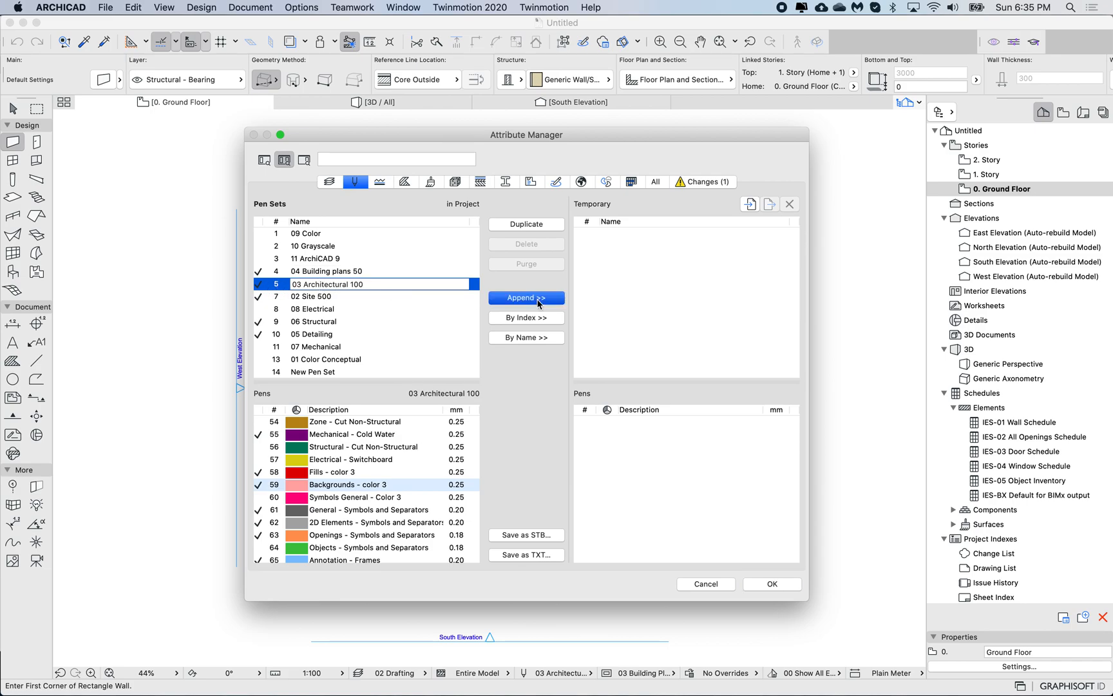
# Append 03 Architectural 100 to the Temporary list and show New Pen Set beside its Electrical - General pen 17.
pyautogui.click(526, 297)
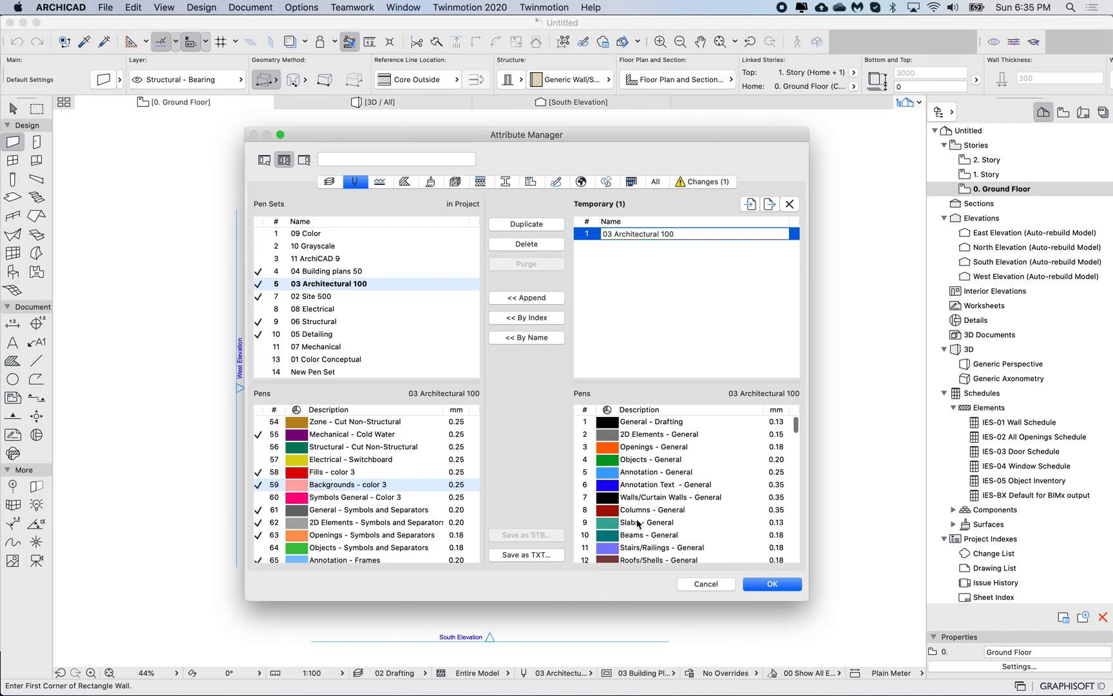
pyautogui.scroll(-3)
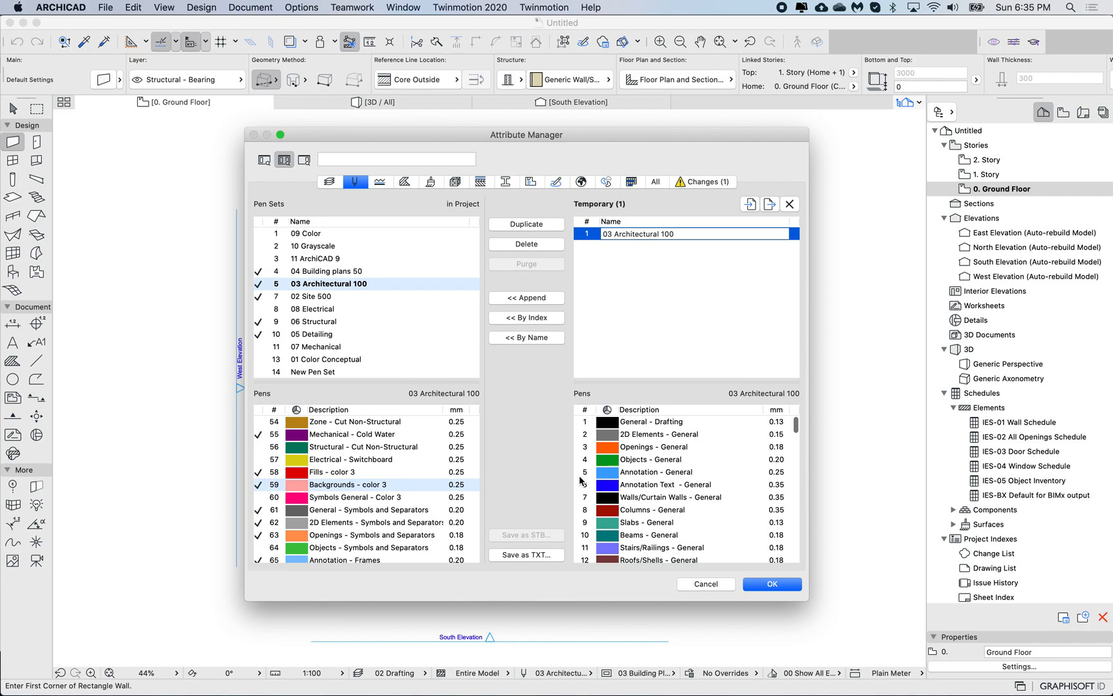
pyautogui.click(312, 371)
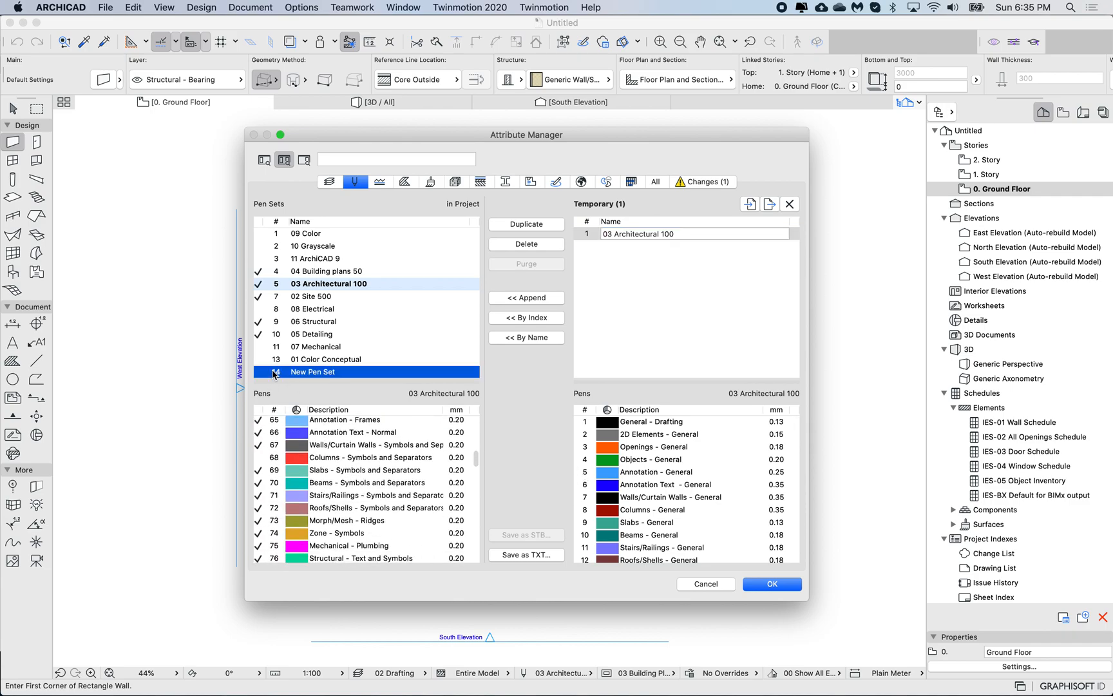
pyautogui.click(312, 371)
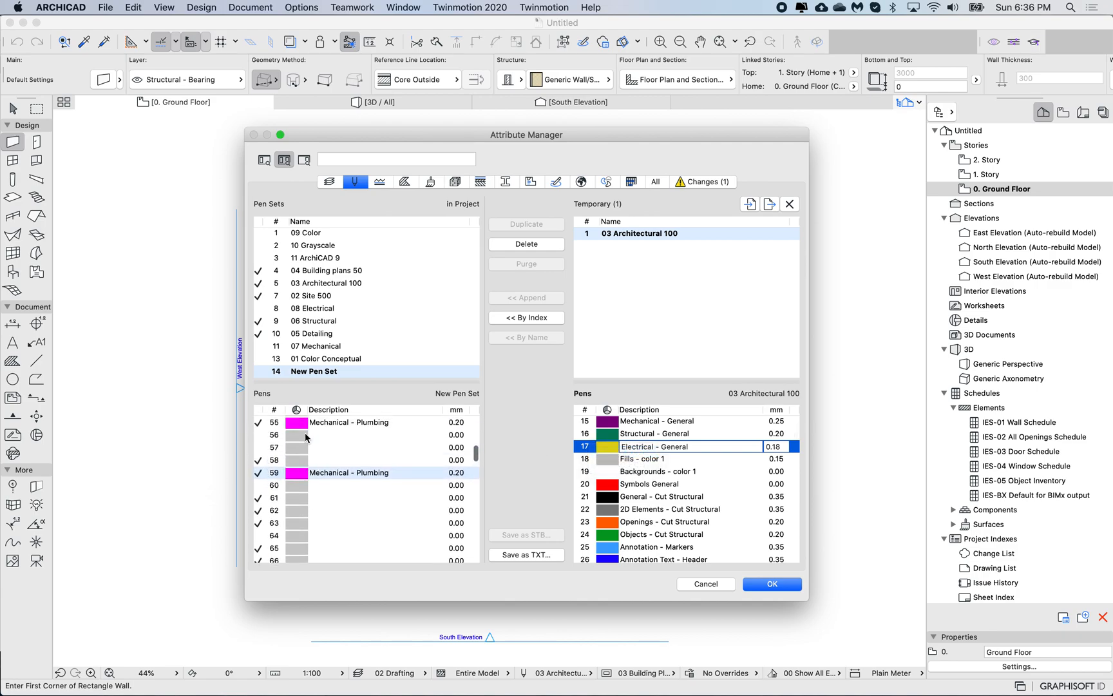
# Copy the yellow Electrical - General pen at 0.18 mm onto pen 56 of New Pen Set.
pyautogui.rightClick(320, 434)
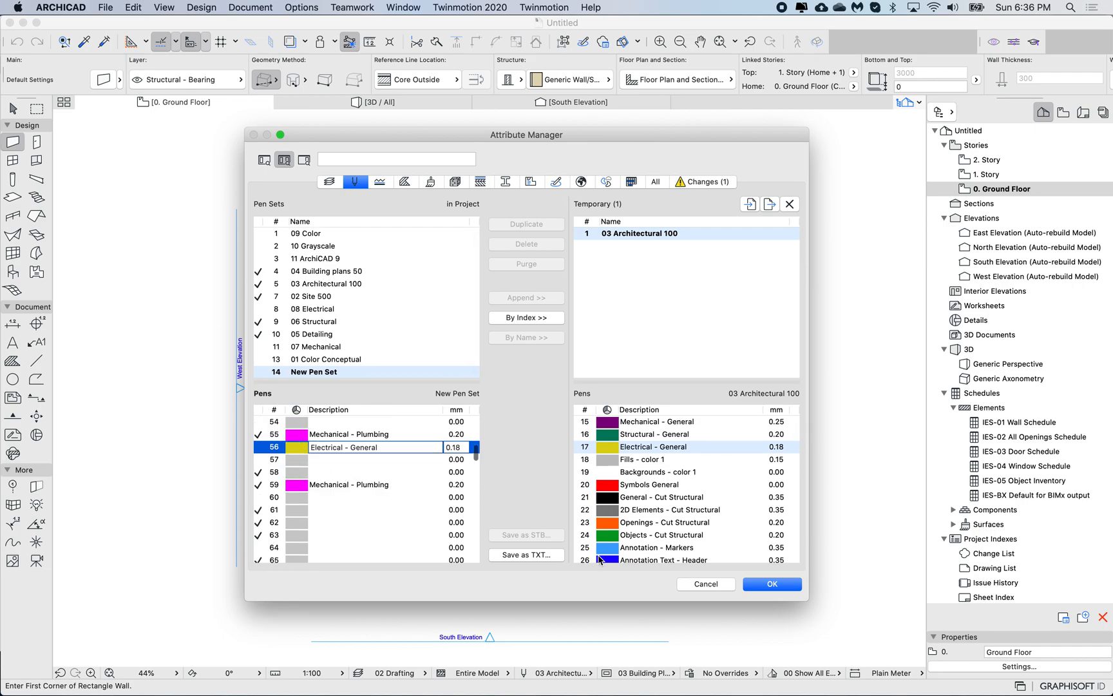
pyautogui.moveTo(584, 443)
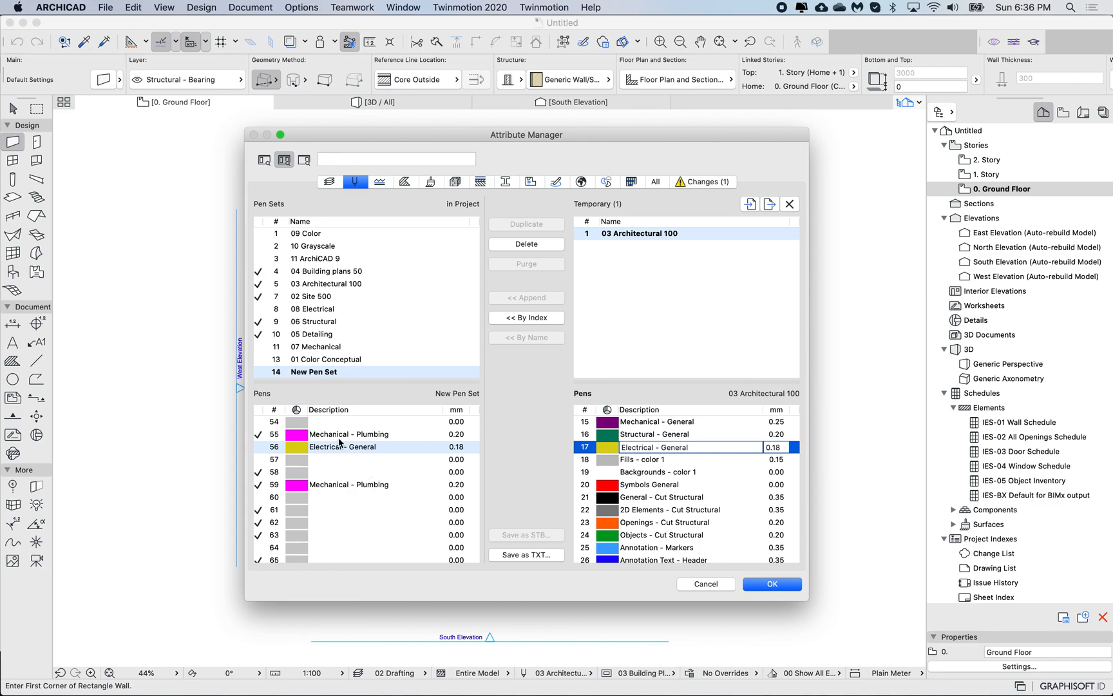
pyautogui.scroll(-3)
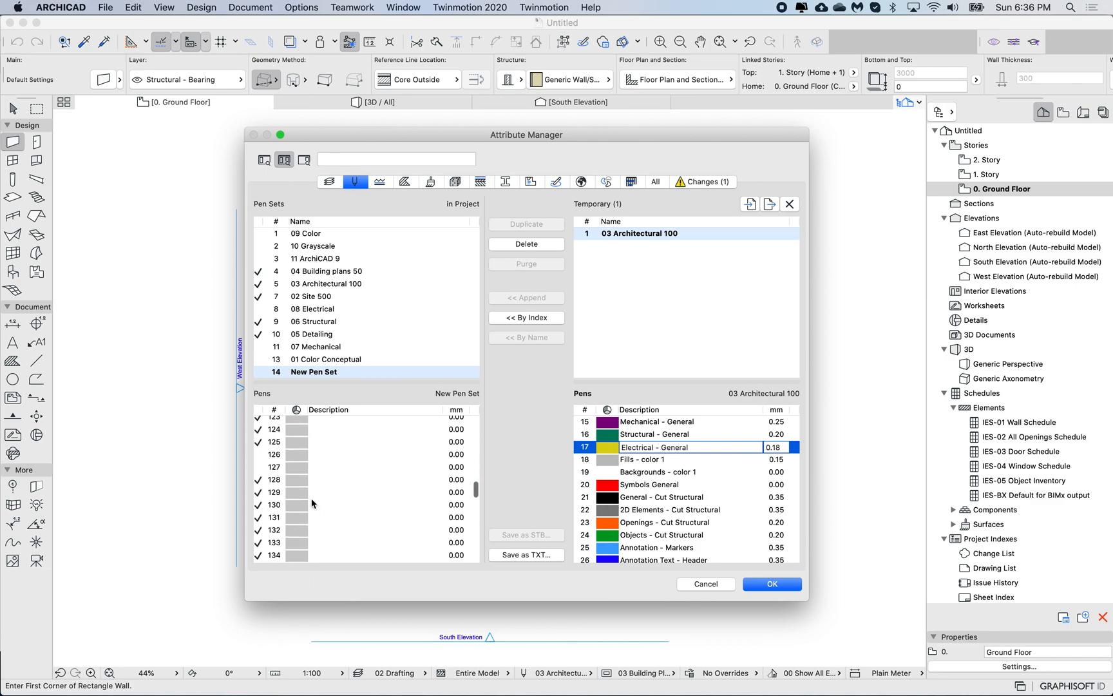
pyautogui.scroll(-3)
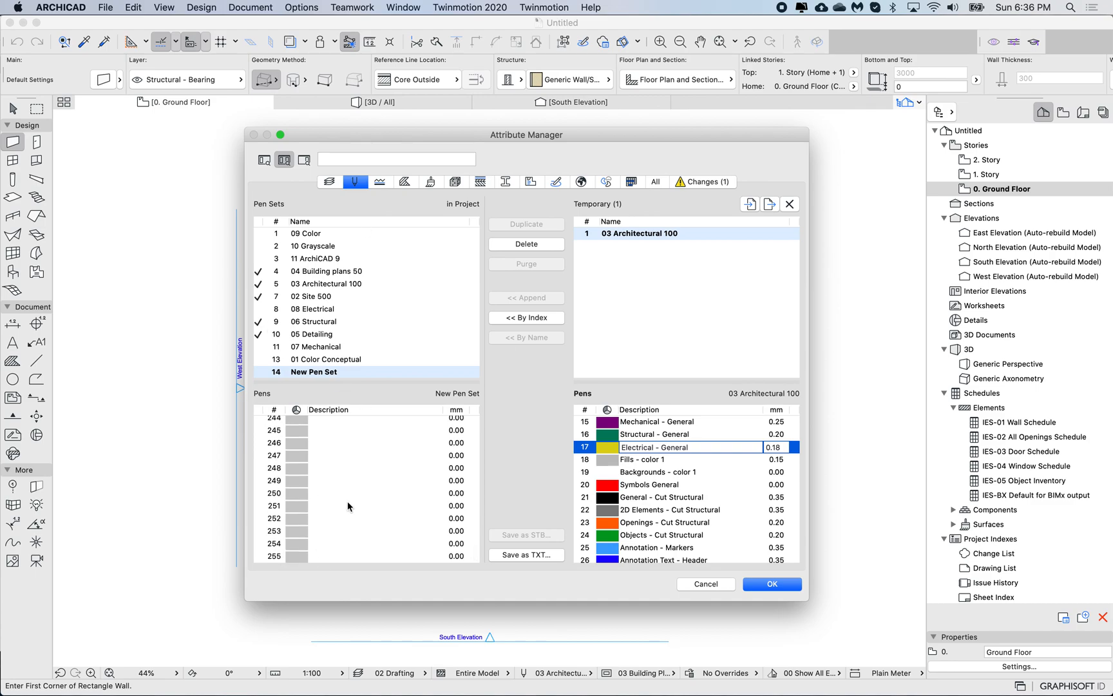
pyautogui.moveTo(528, 474)
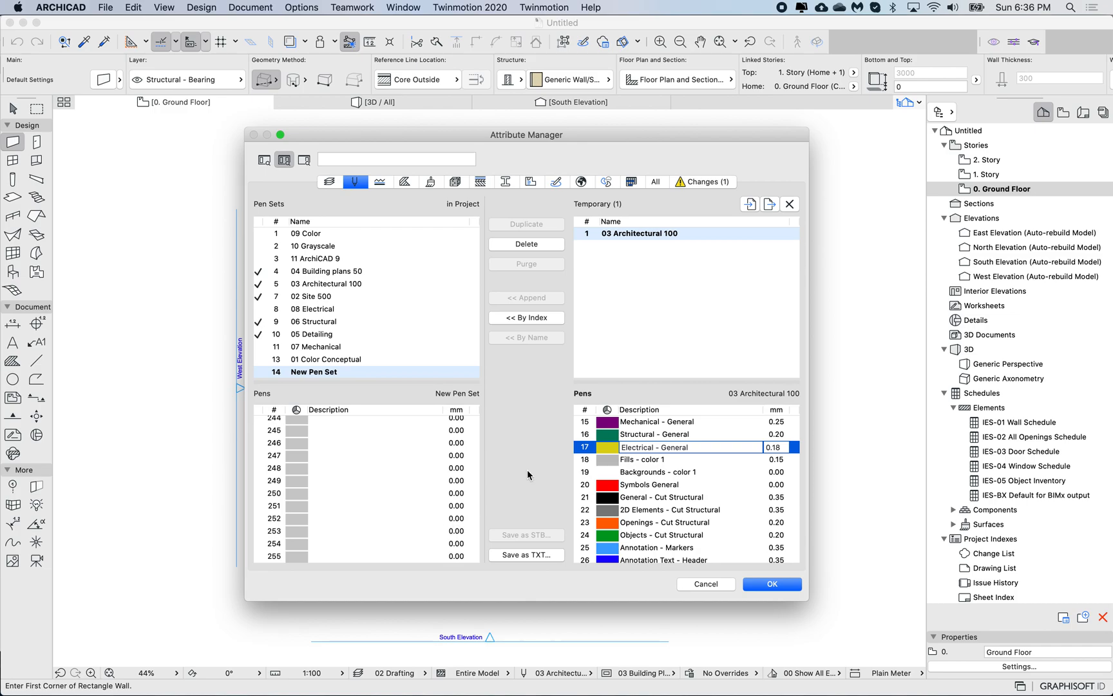